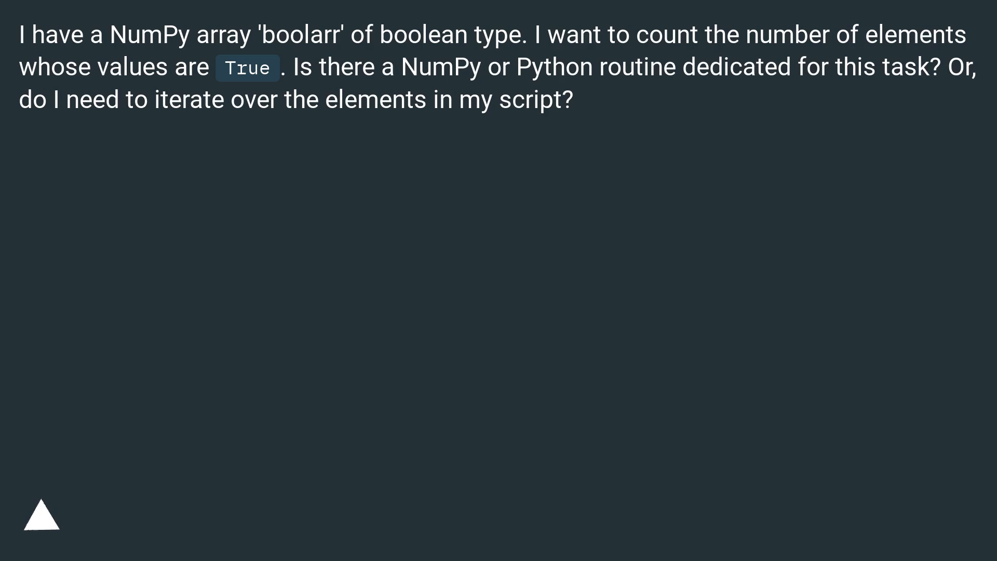
{"action": "left_click", "coordinate": [41, 517]}
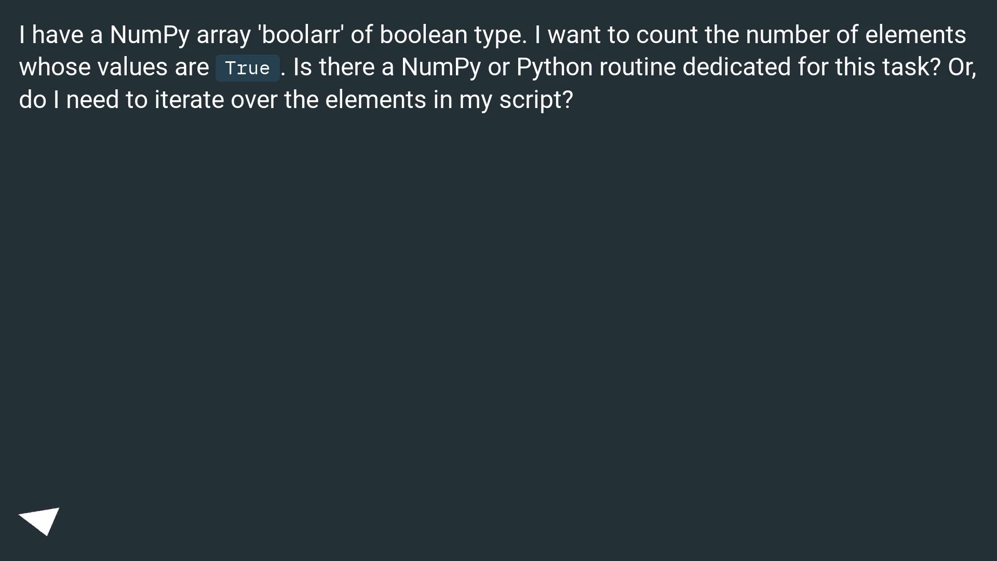
{"action": "left_click", "coordinate": [42, 518]}
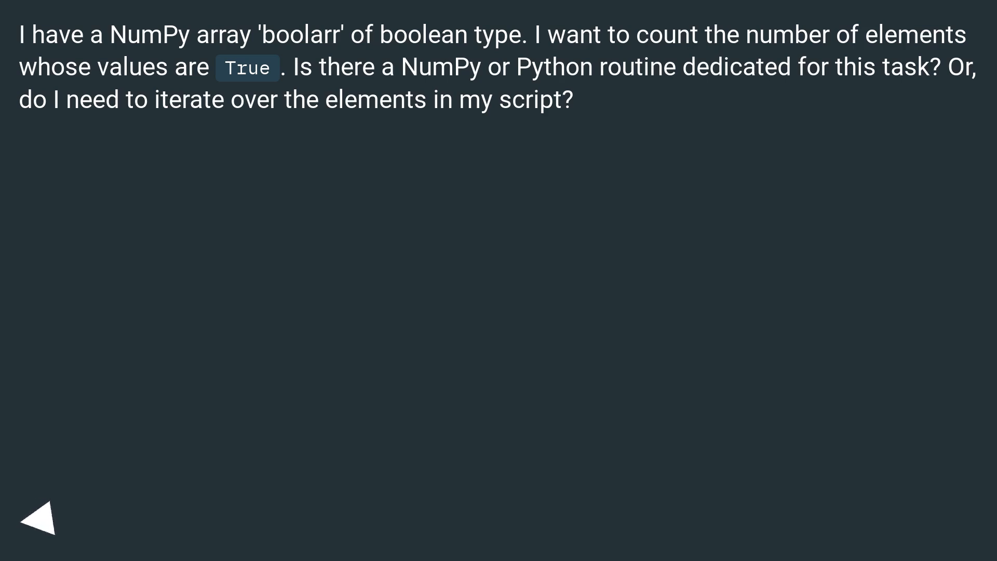
{"action": "left_click", "coordinate": [39, 517]}
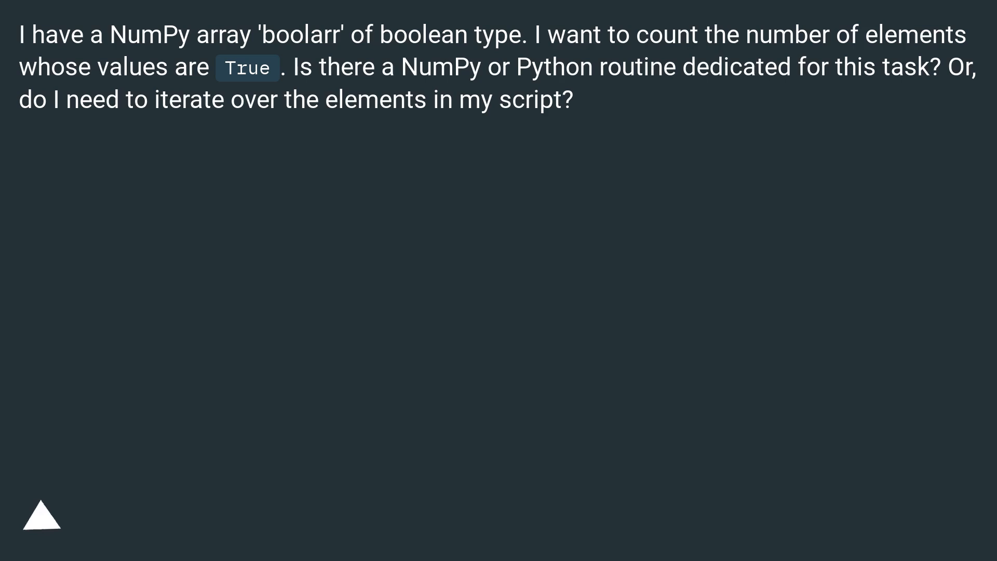
{"action": "left_click", "coordinate": [42, 517]}
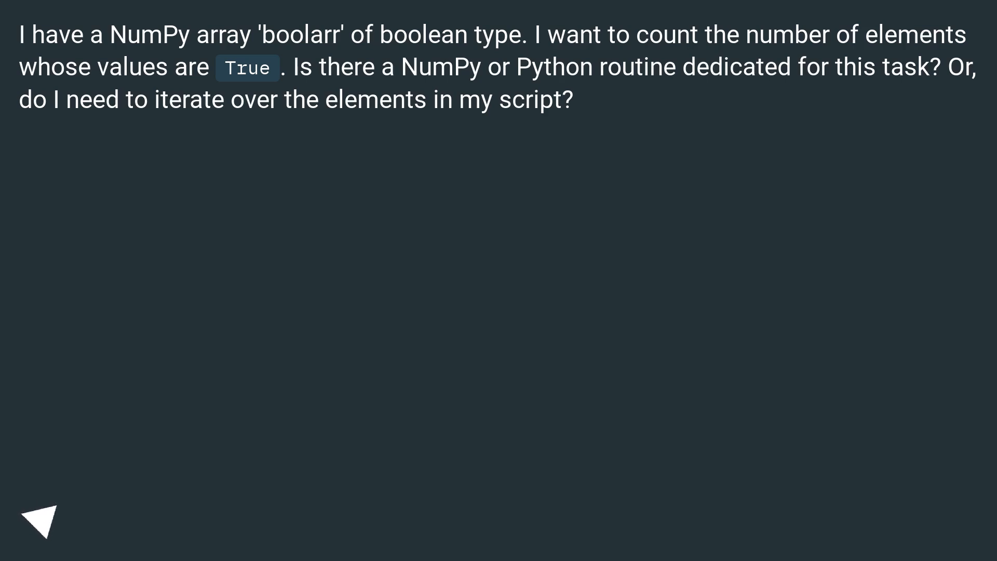
{"action": "left_click", "coordinate": [42, 519]}
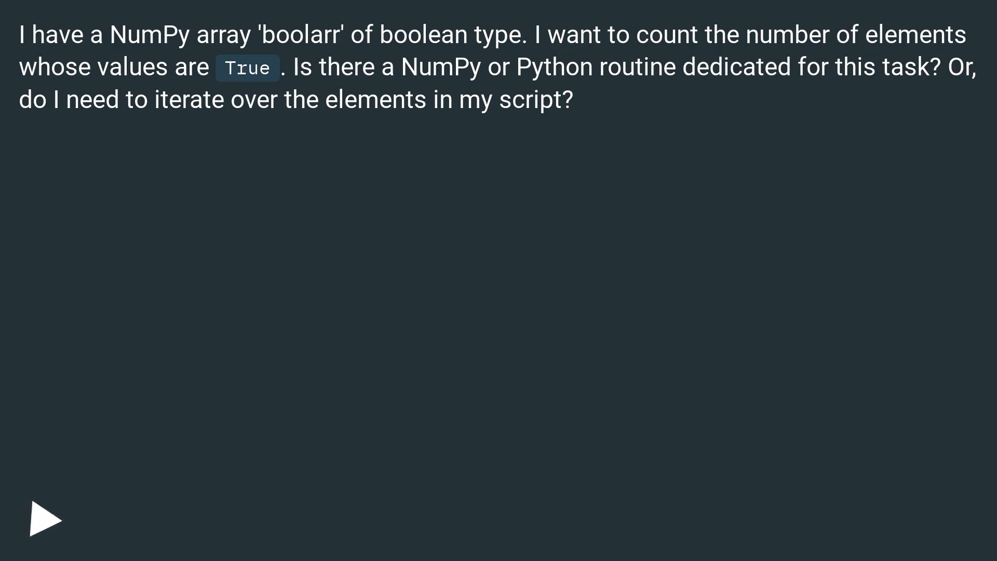
{"action": "left_click", "coordinate": [45, 519]}
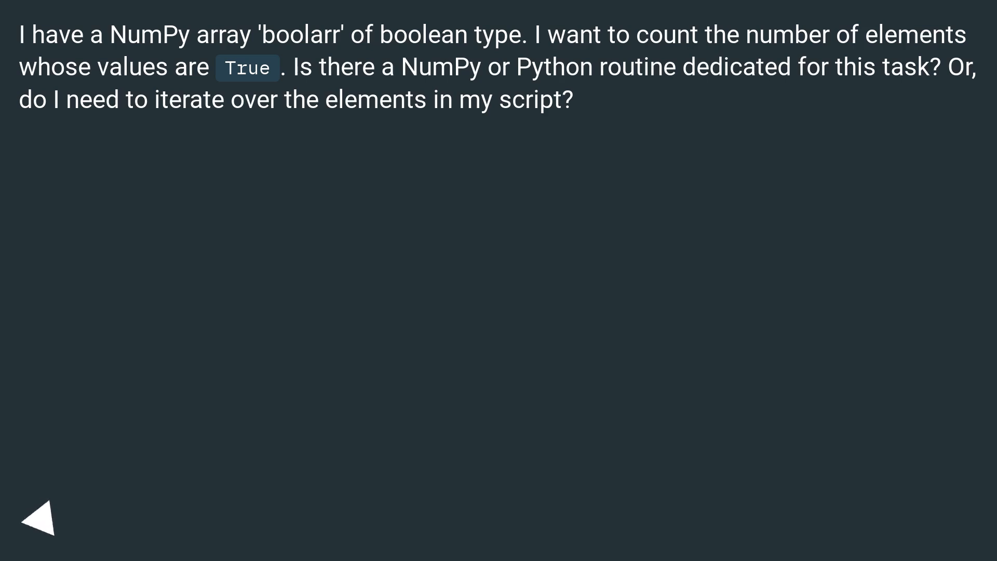